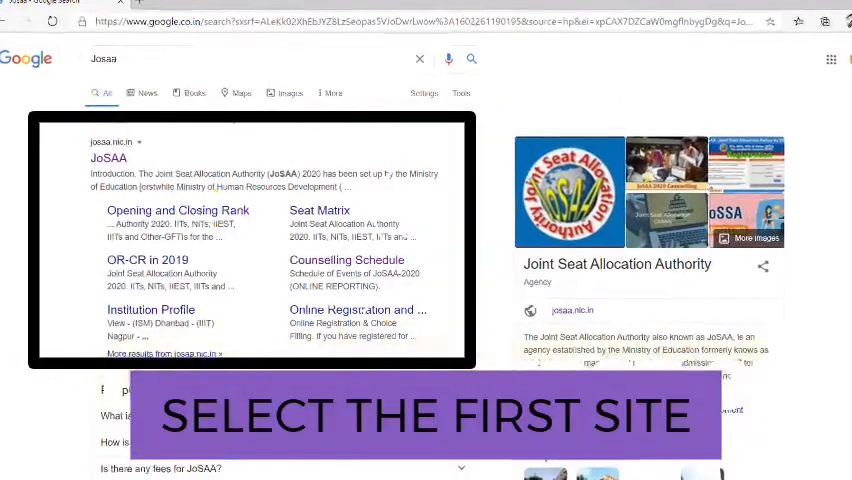
# - Open the official josaa.nic.in site from the Google results for JoSAA
pyautogui.scroll(-3)
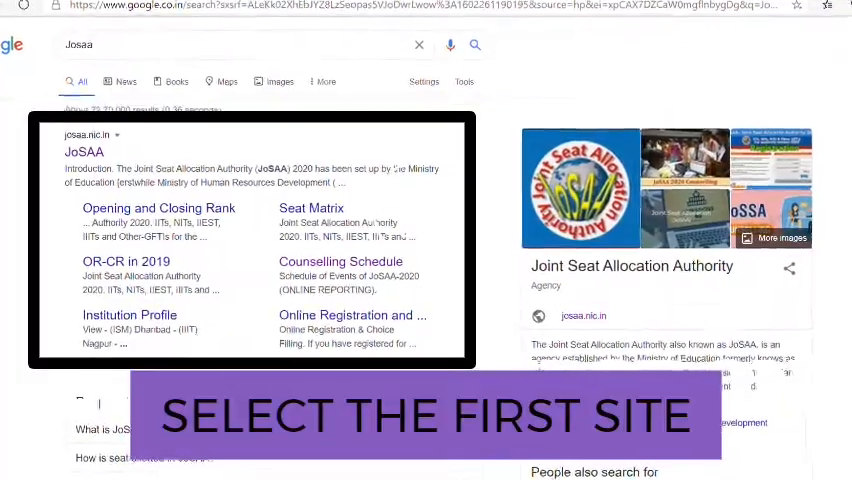
pyautogui.click(84, 152)
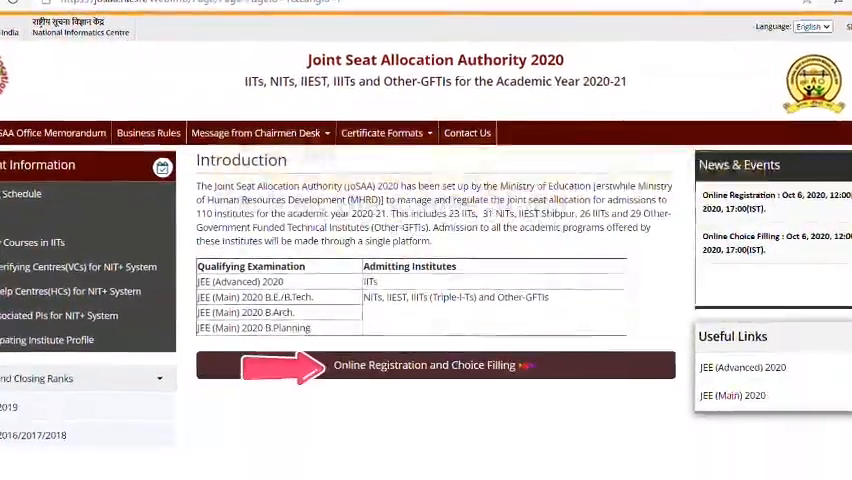
# - Log into Online Registration and Choice Filling with the JEE Main application number and password
pyautogui.click(434, 364)
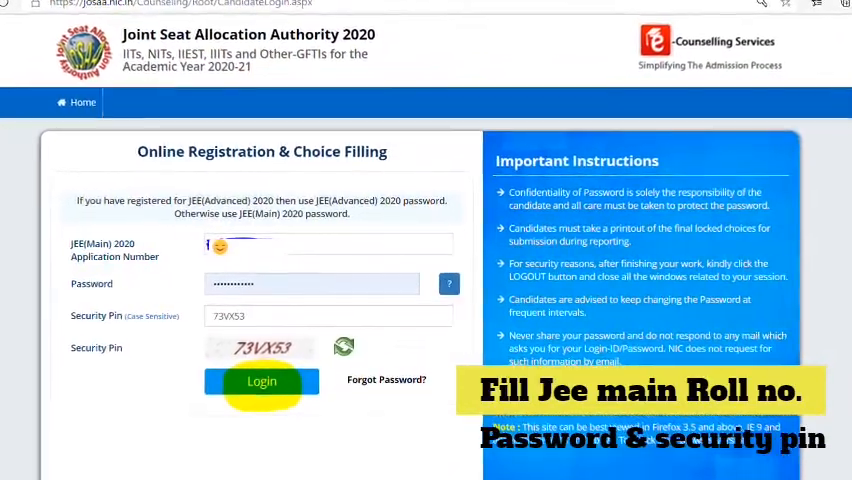
pyautogui.click(260, 380)
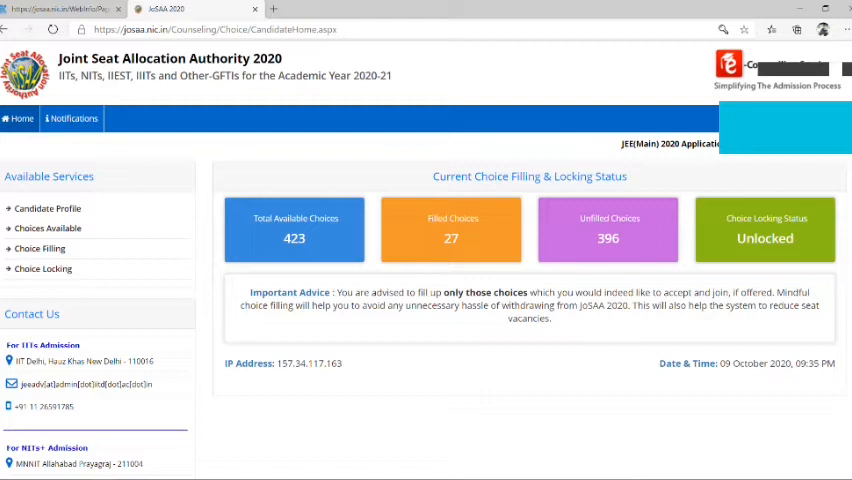
# - Show the Choices Available list from the Available Services panel
pyautogui.click(48, 228)
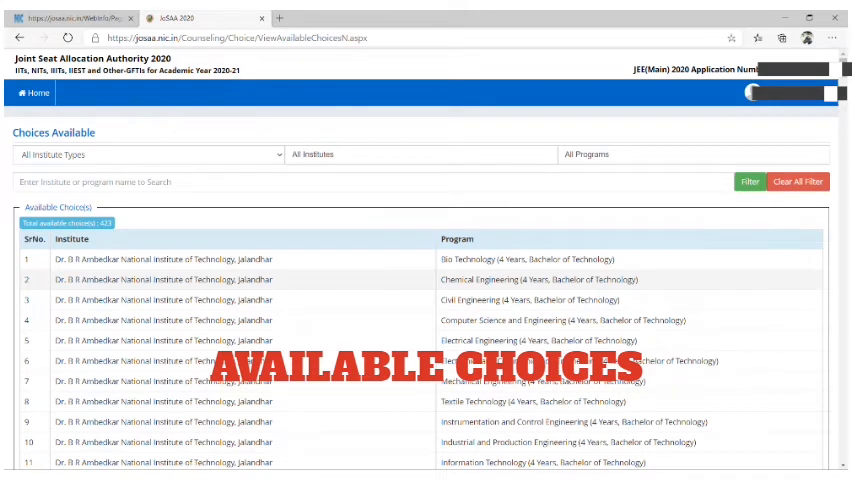
pyautogui.click(140, 152)
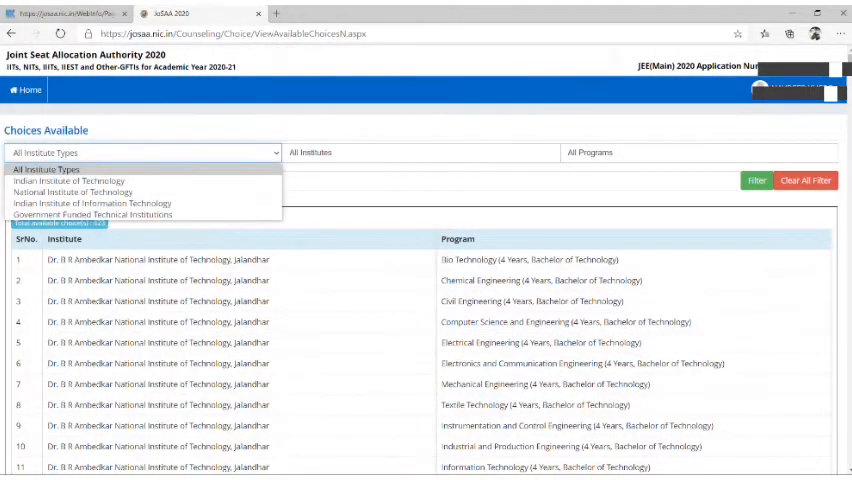
pyautogui.click(418, 152)
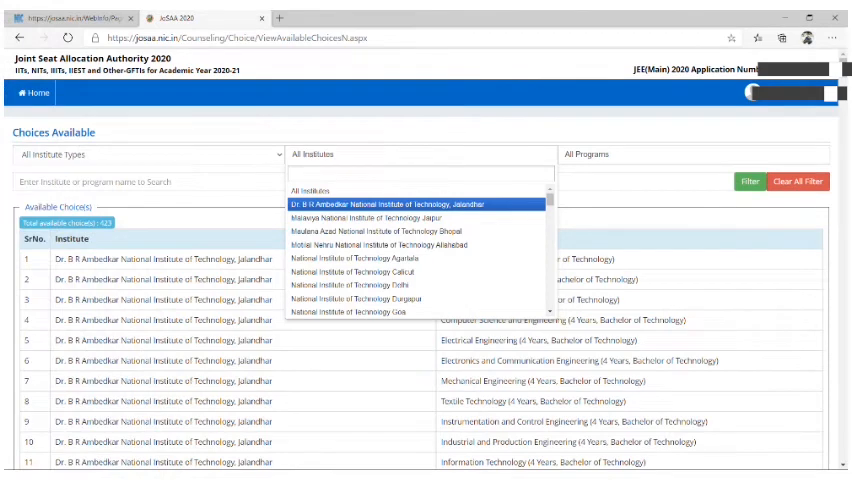
pyautogui.click(704, 150)
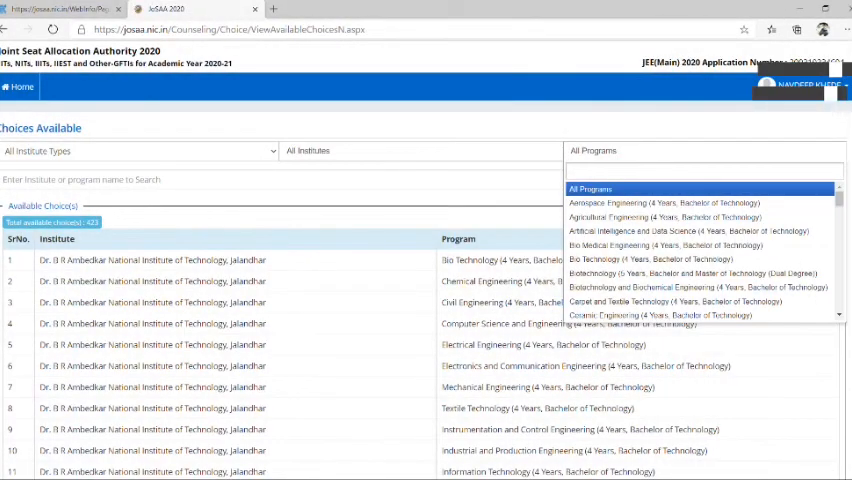